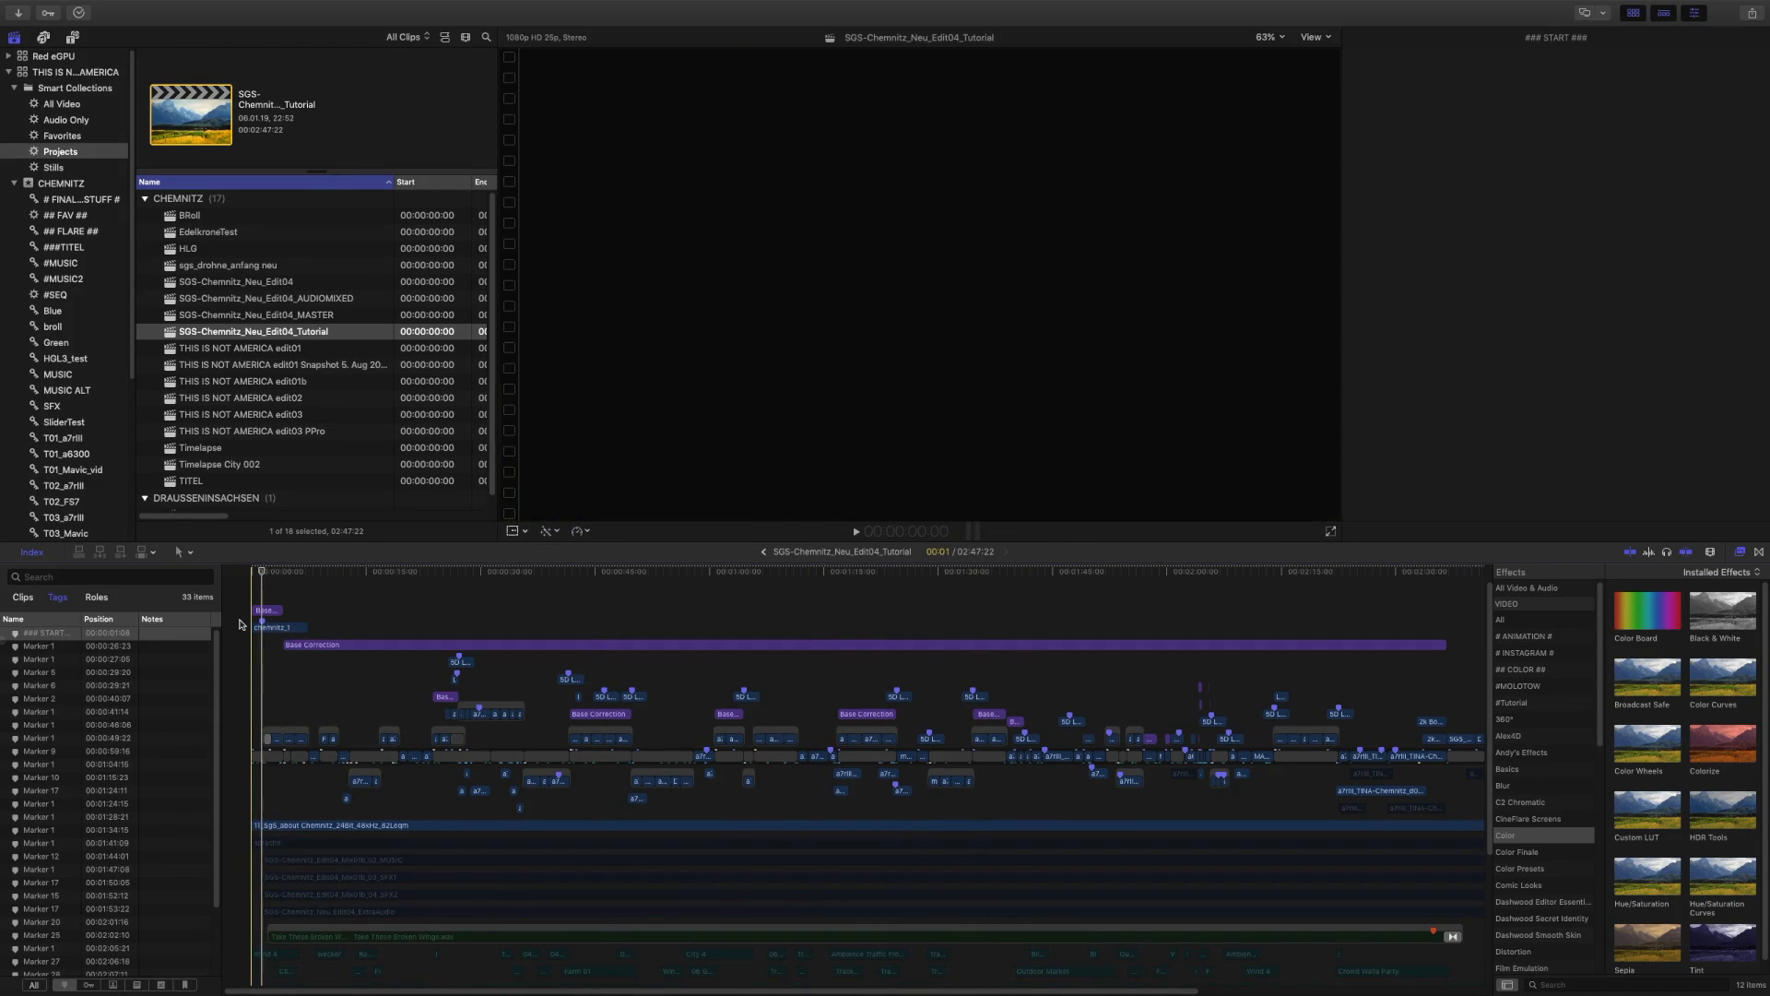
Step: Play the SGS-Chemnitz_Neu_Edit04_Tutorial timeline and move the playhead to about 00:00:22
left_click(344, 607)
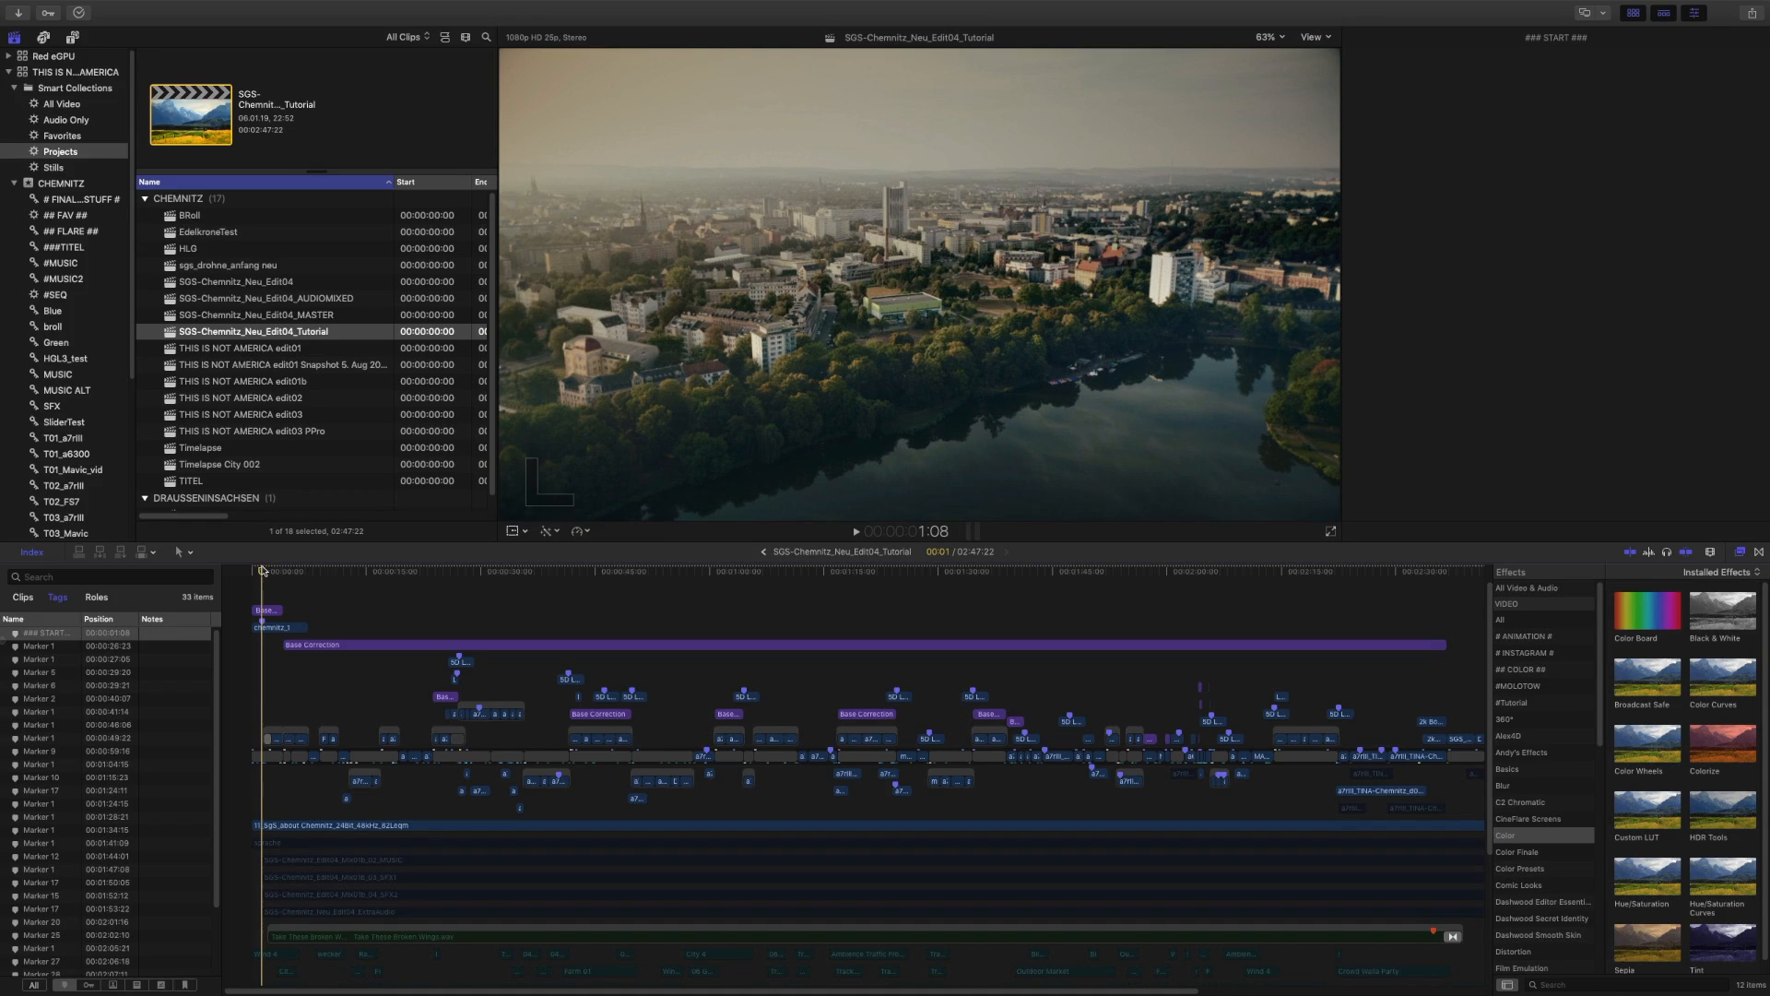
left_click(424, 572)
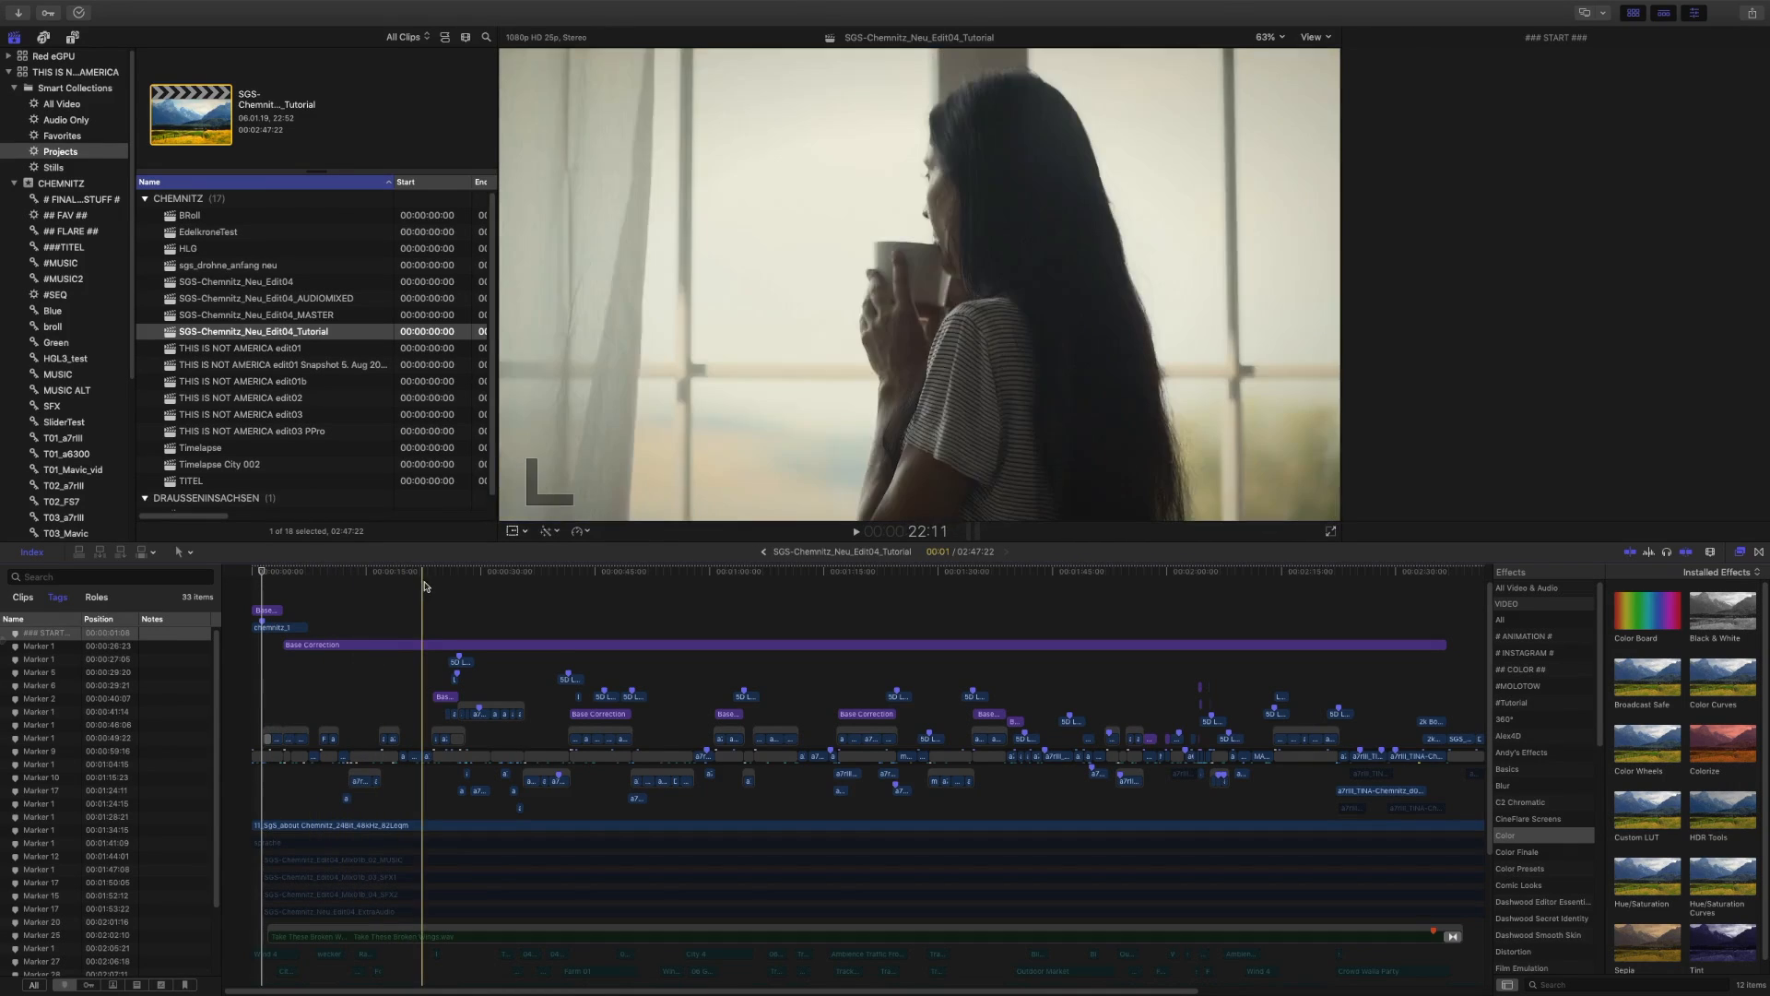